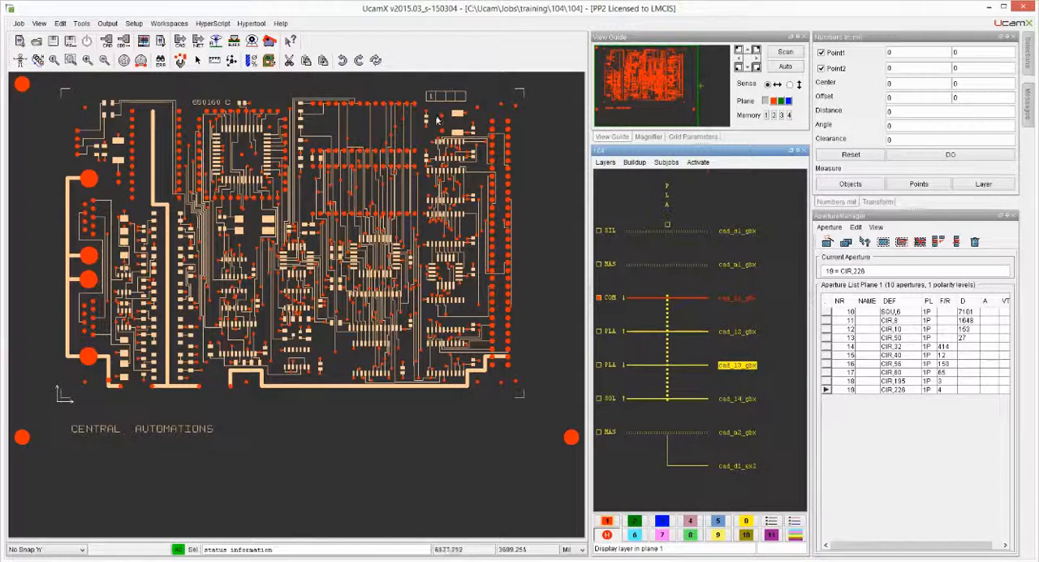
mouse_move(250, 170)
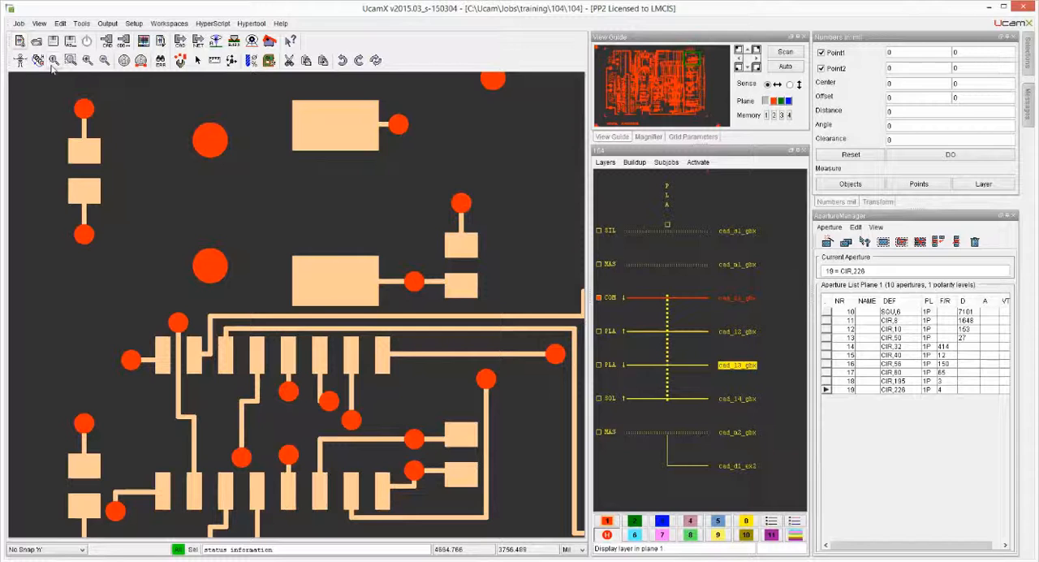
mouse_move(53, 62)
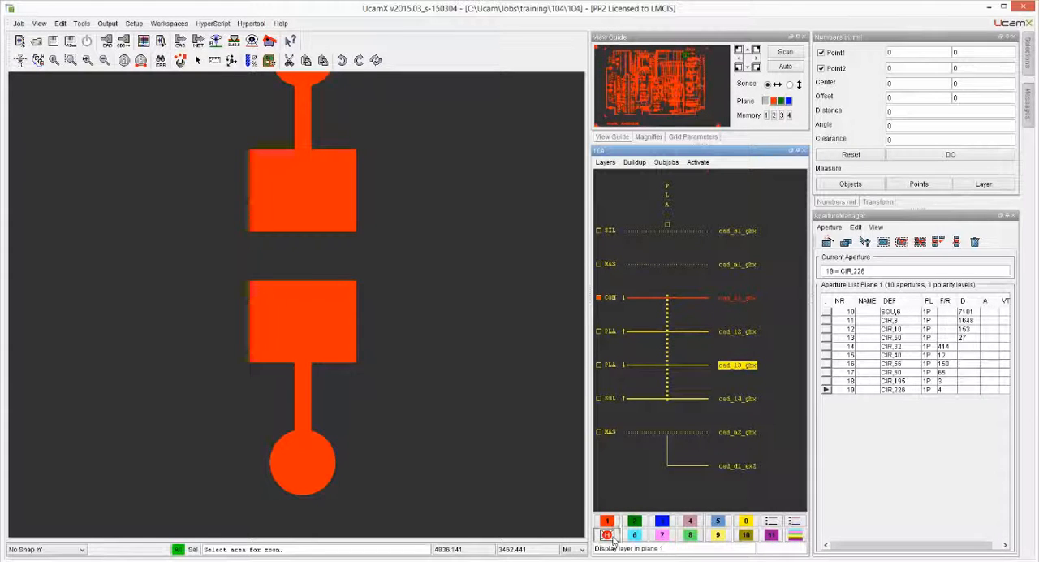
Step: Switch the close-up pads to a lighter outline draw mode and back to solid fill
click(607, 534)
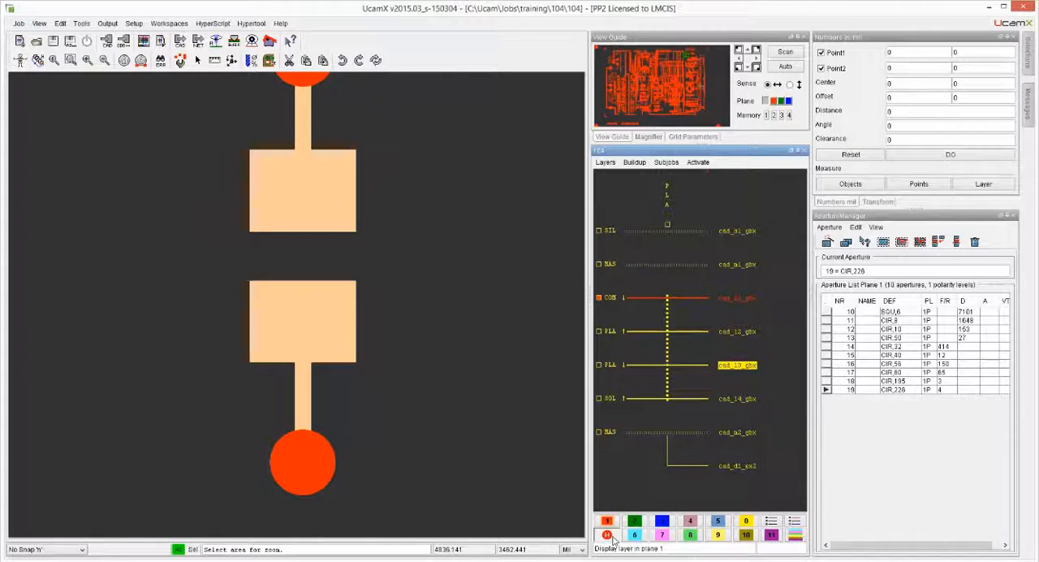
click(607, 534)
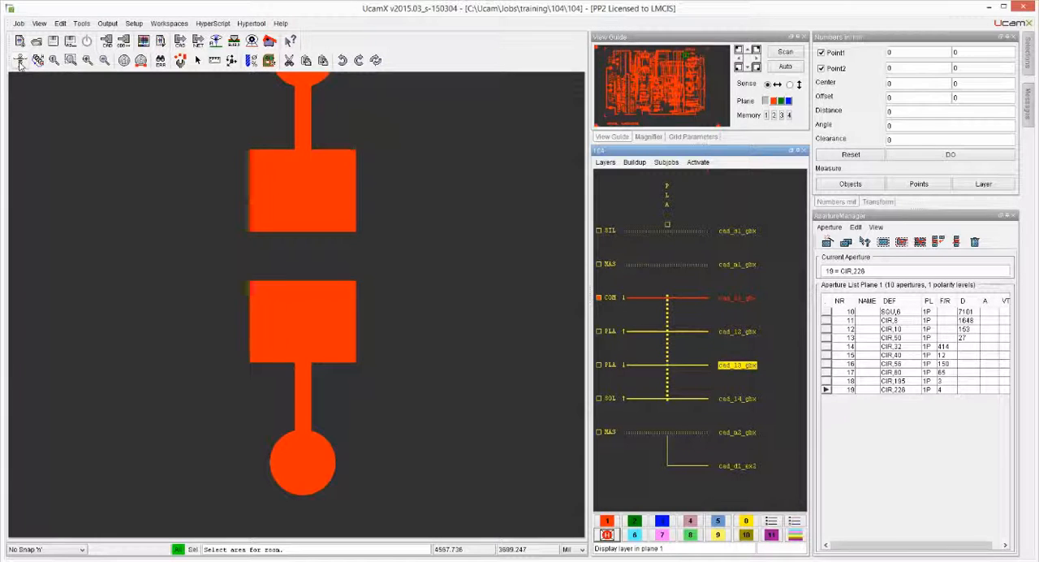
mouse_move(20, 60)
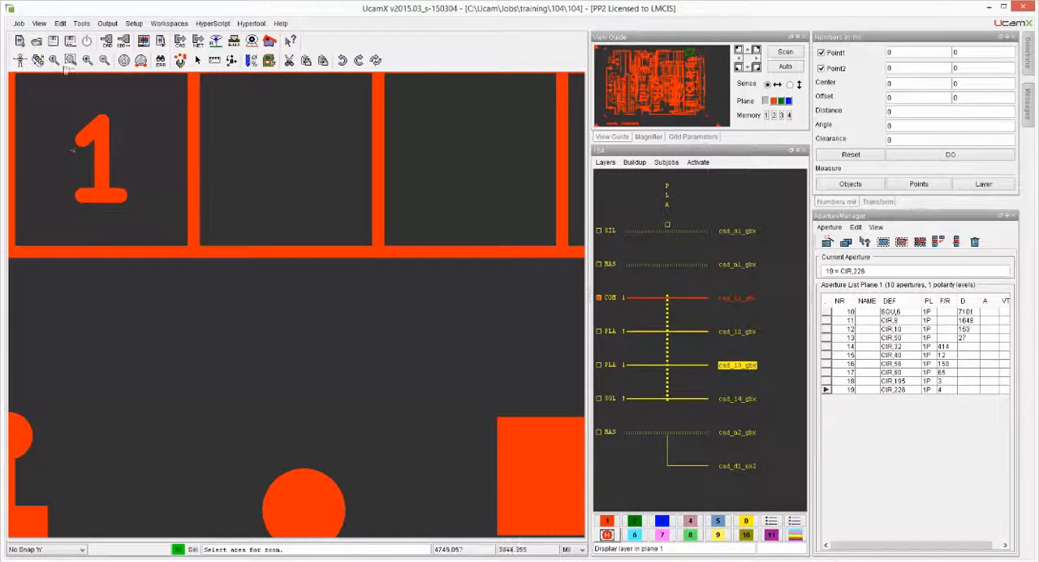
Step: Zoom a window onto the area with the boxed numeral 1 above a row of pads
click(39, 22)
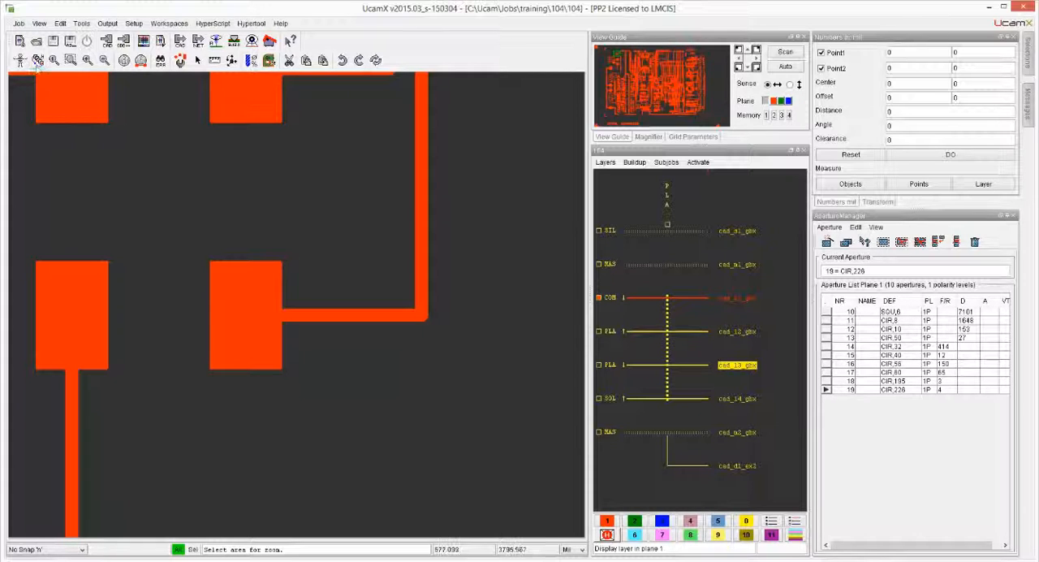
mouse_move(39, 61)
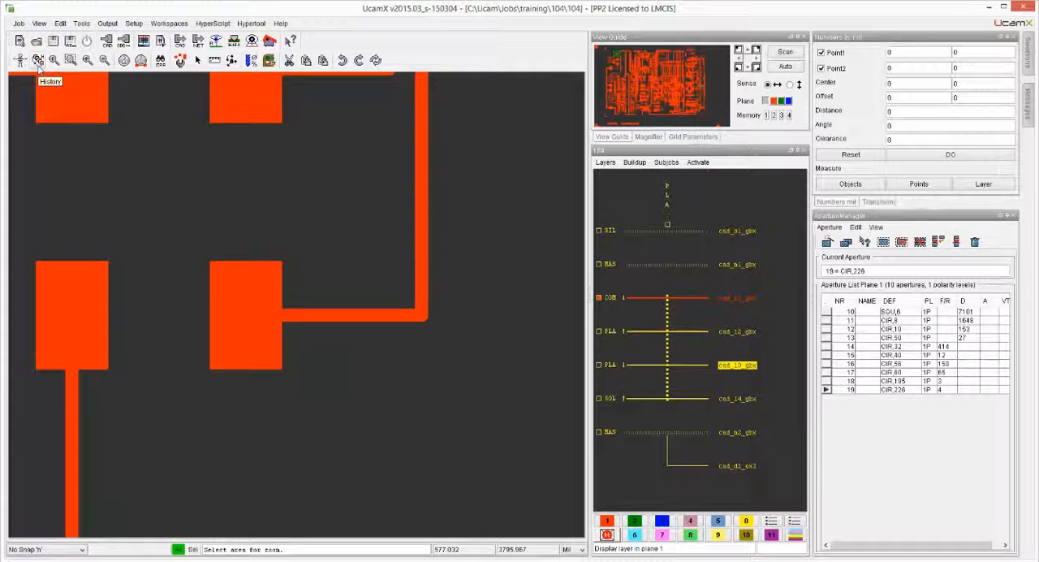